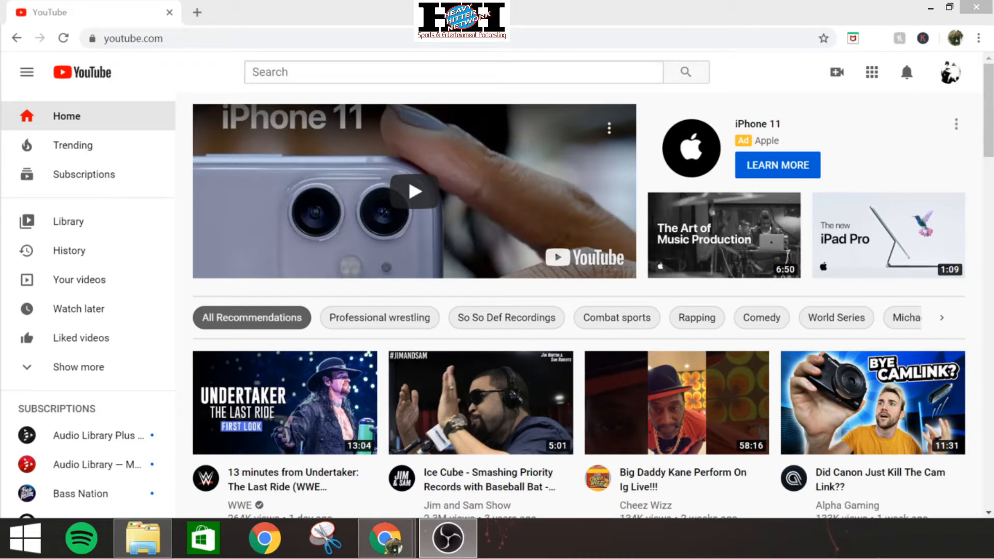
Go to YouTube Studio from the account menu under the profile avatar
click(951, 71)
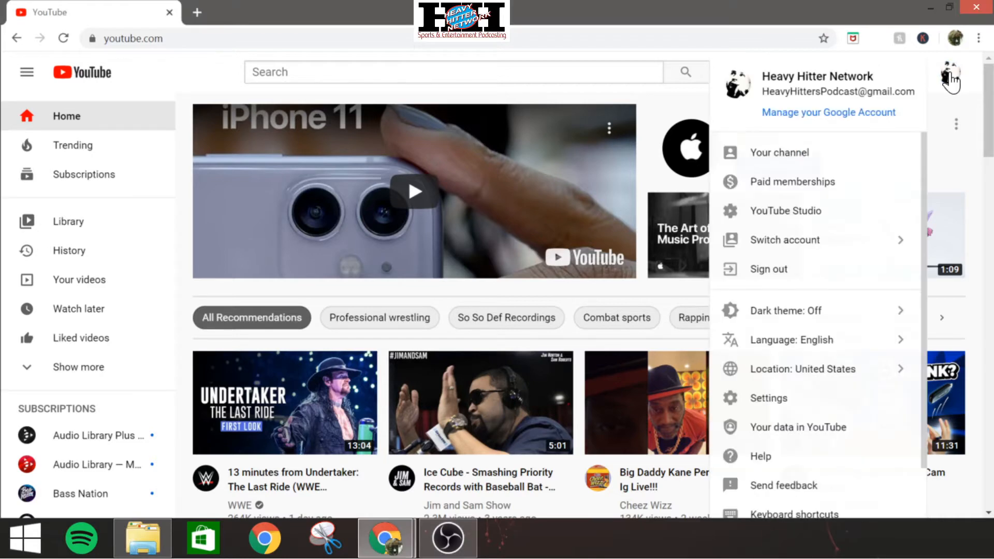
mouse_move(785, 210)
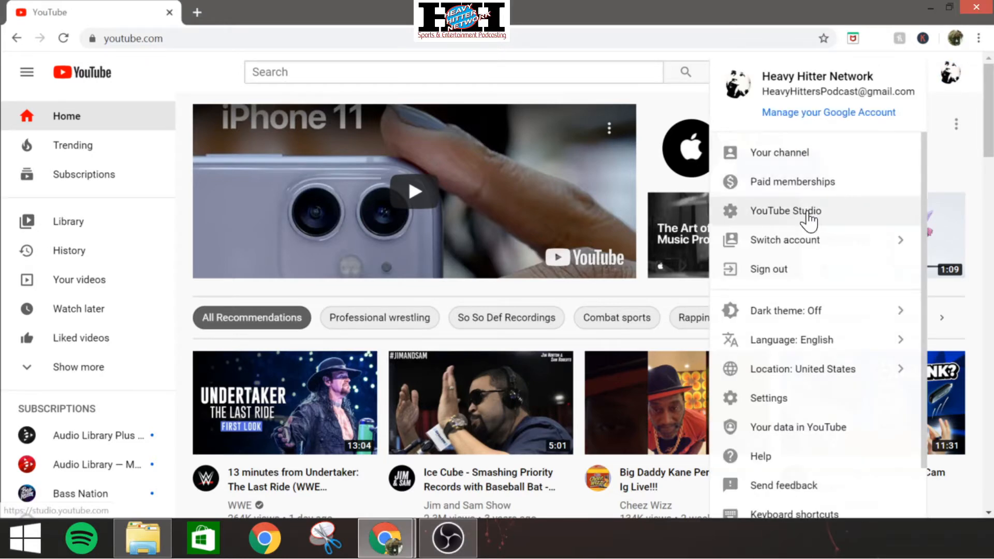
click(785, 210)
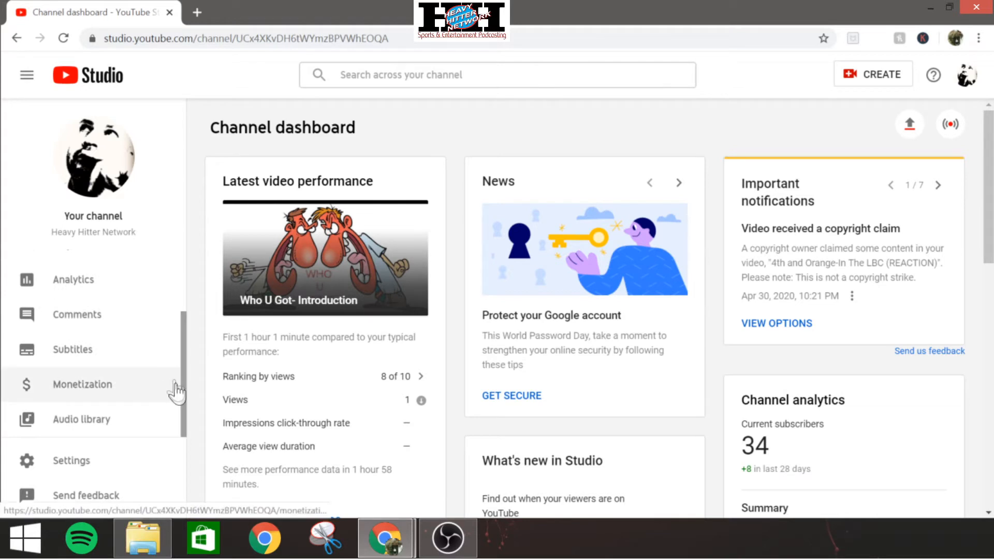
mouse_move(81, 420)
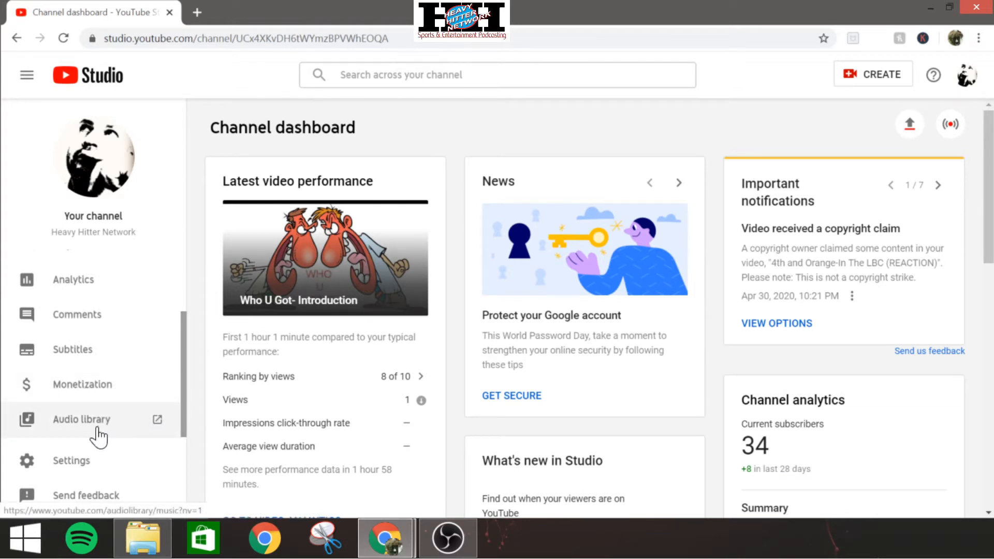
Go to the Audio library from the Channel dashboard sidebar
click(81, 420)
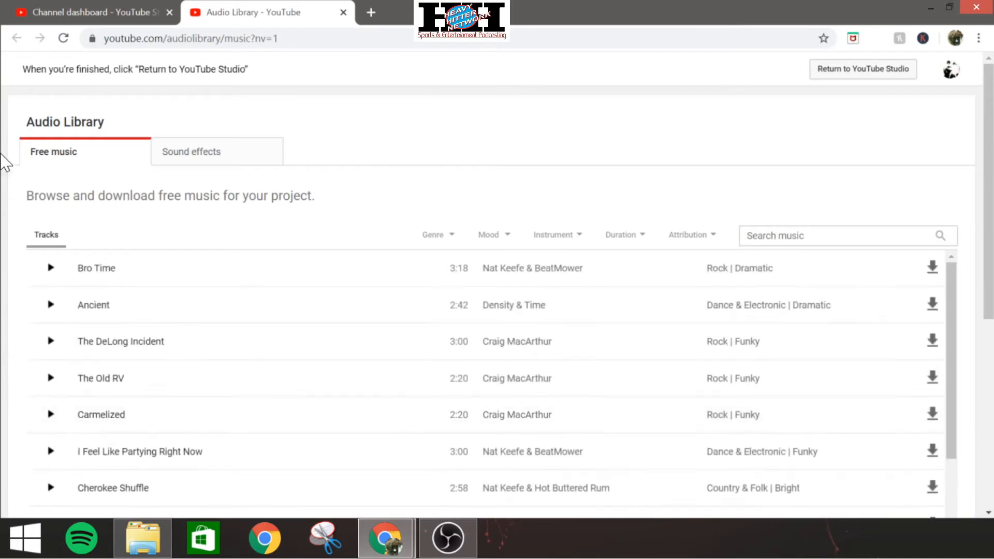
mouse_move(233, 160)
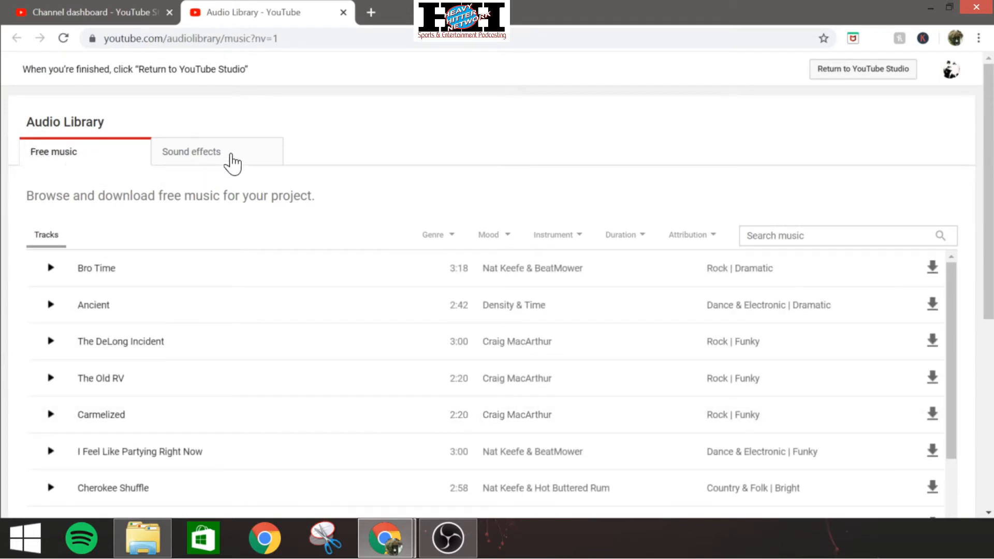
mouse_move(184, 177)
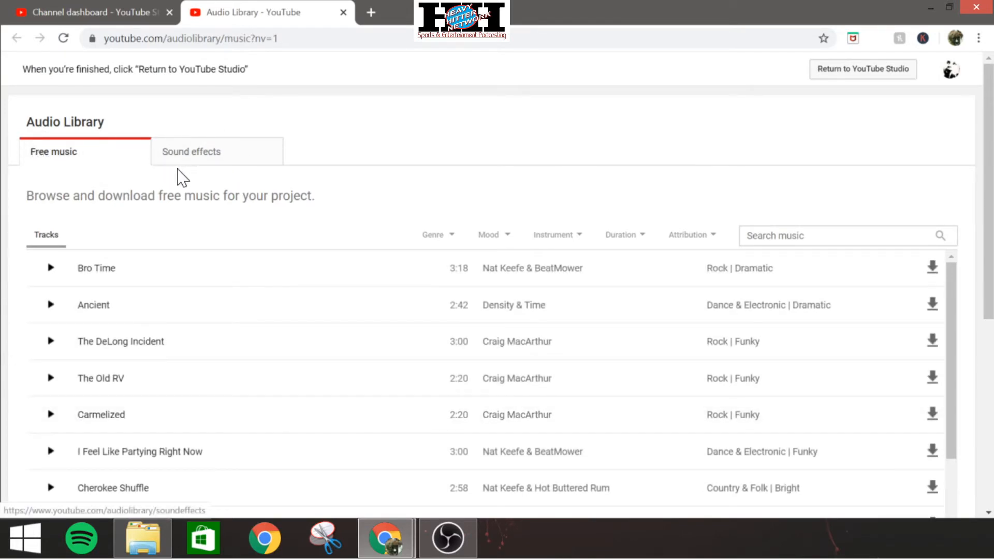
Browse the Sound effects list and preview Battle Cry - High Pitch
click(190, 151)
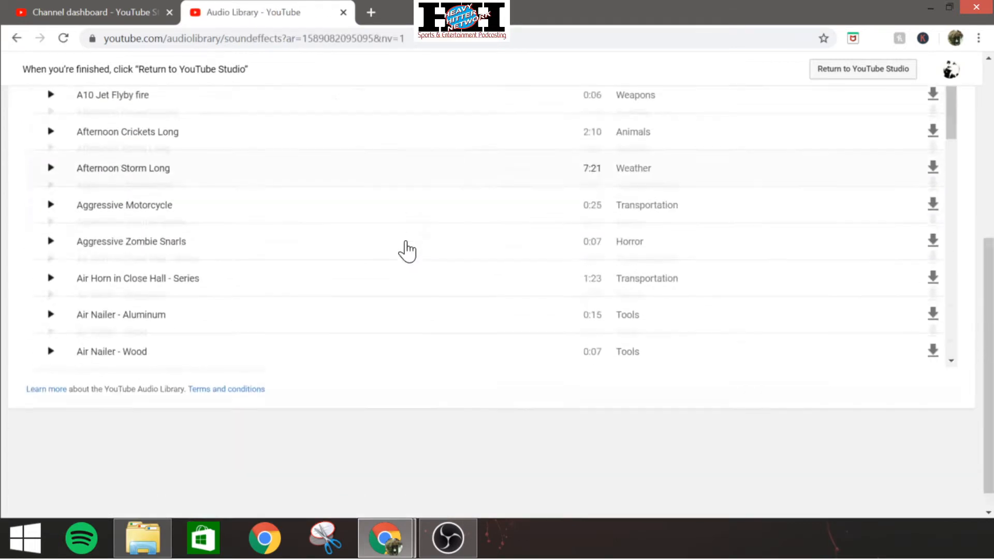
scroll(down, 3)
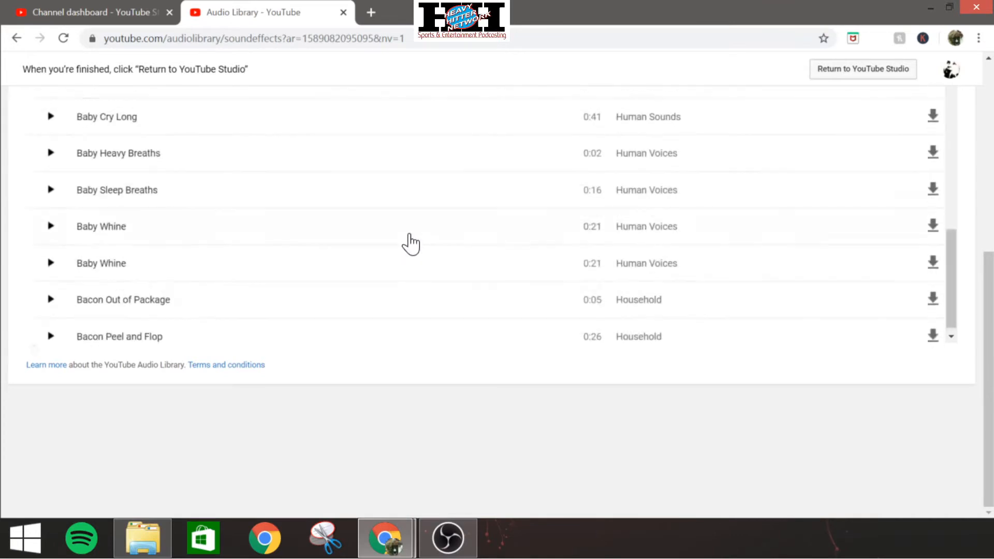
scroll(down, 3)
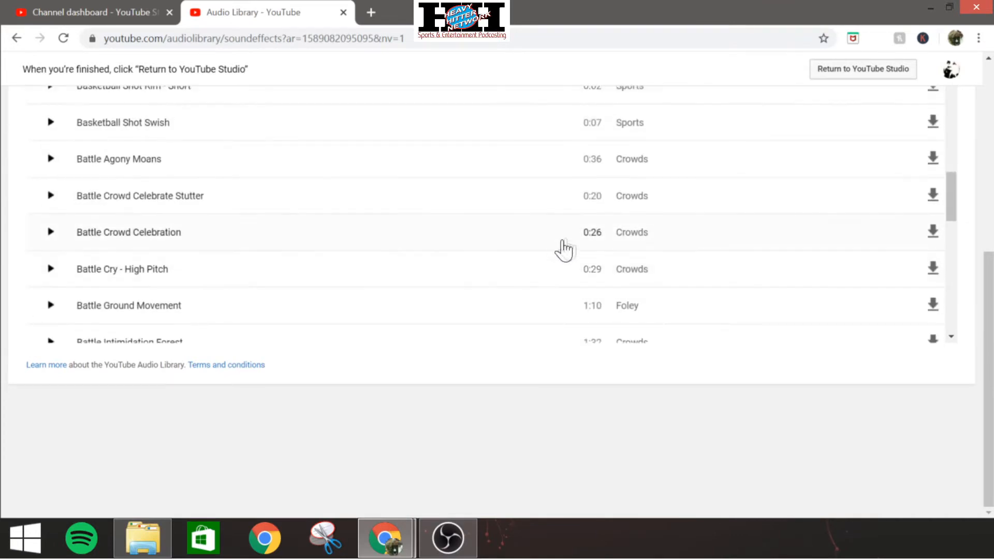
mouse_move(606, 235)
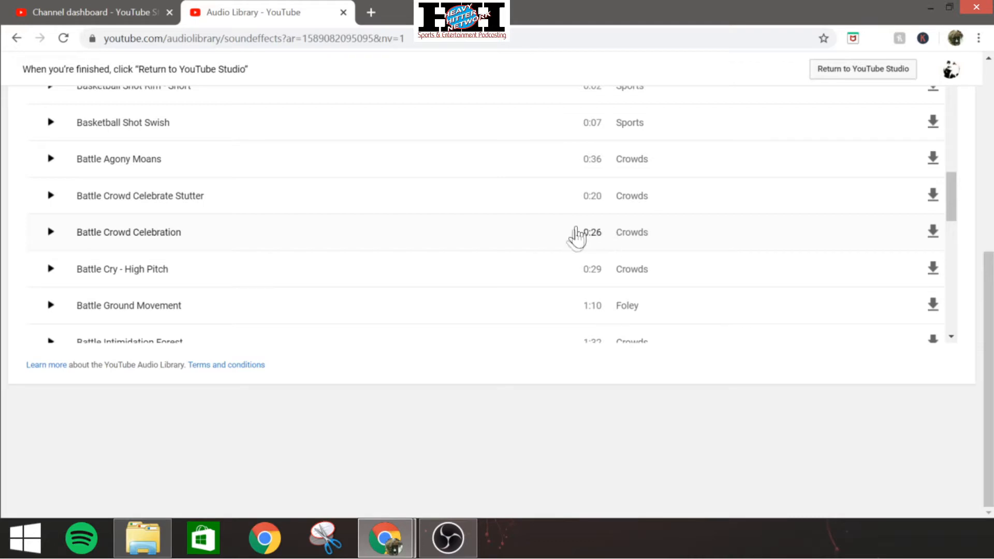
mouse_move(954, 276)
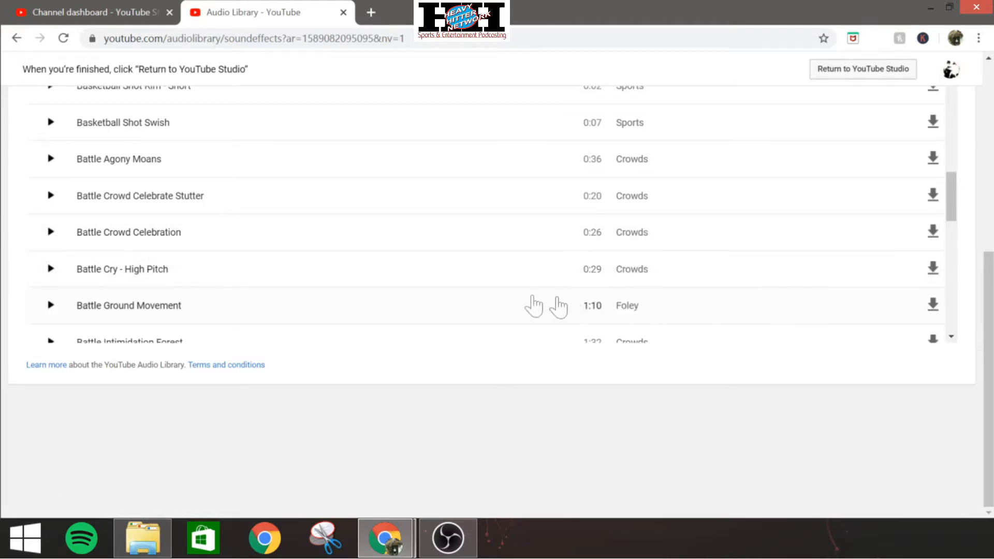
mouse_move(51, 278)
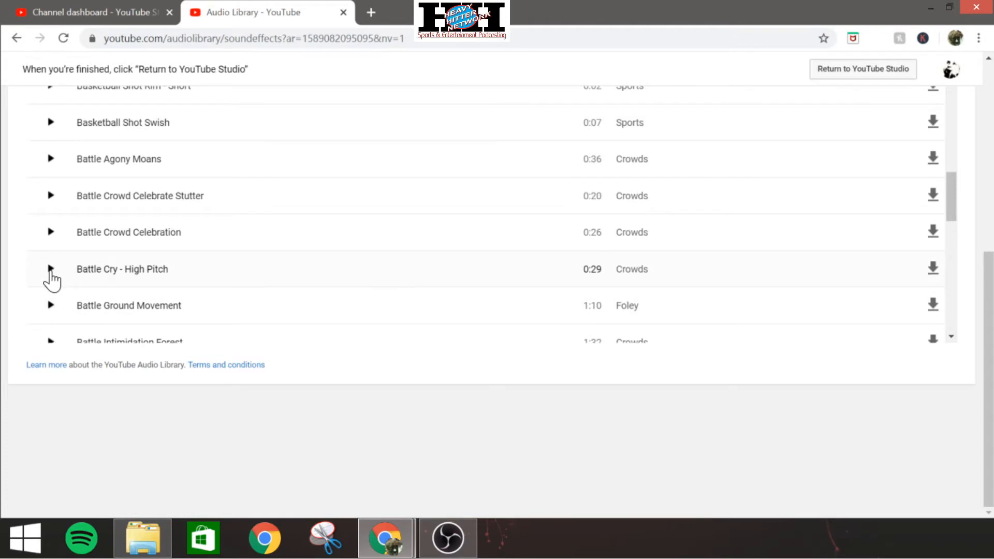
click(49, 269)
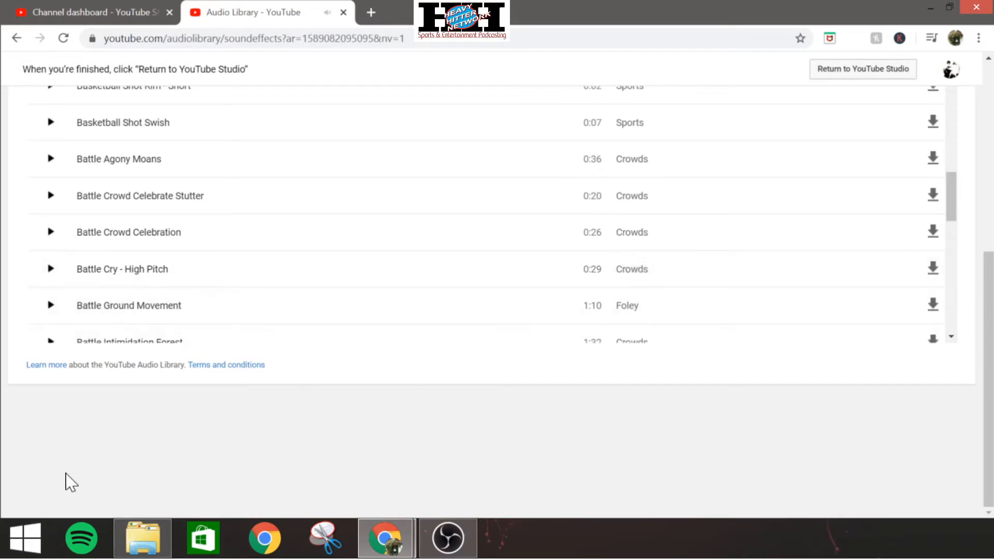
mouse_move(279, 386)
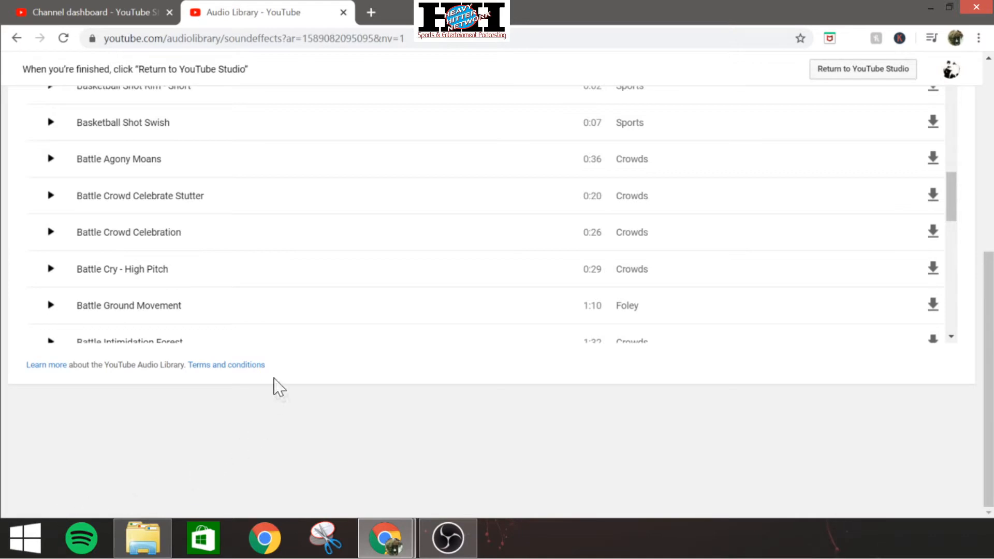
scroll(up, 3)
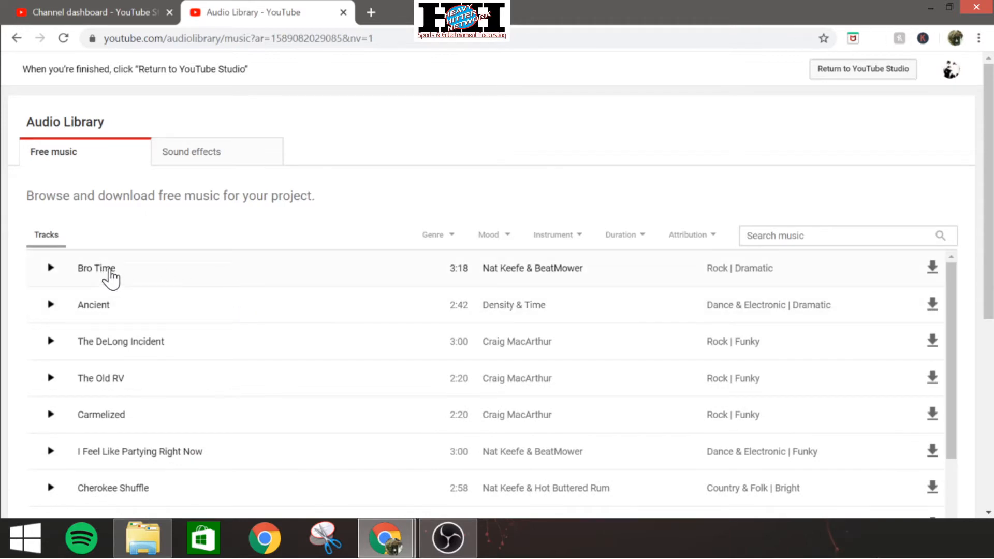
mouse_move(444, 268)
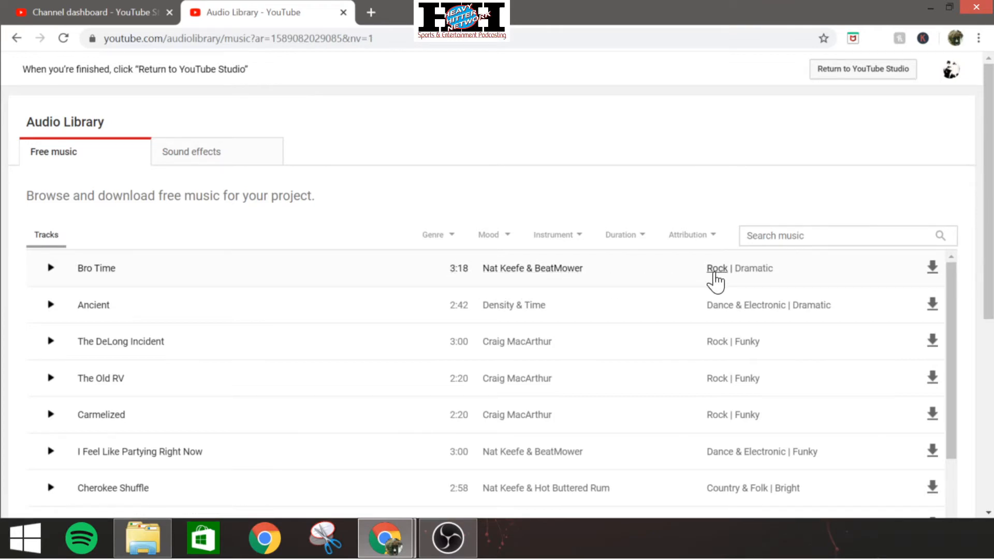
mouse_move(752, 278)
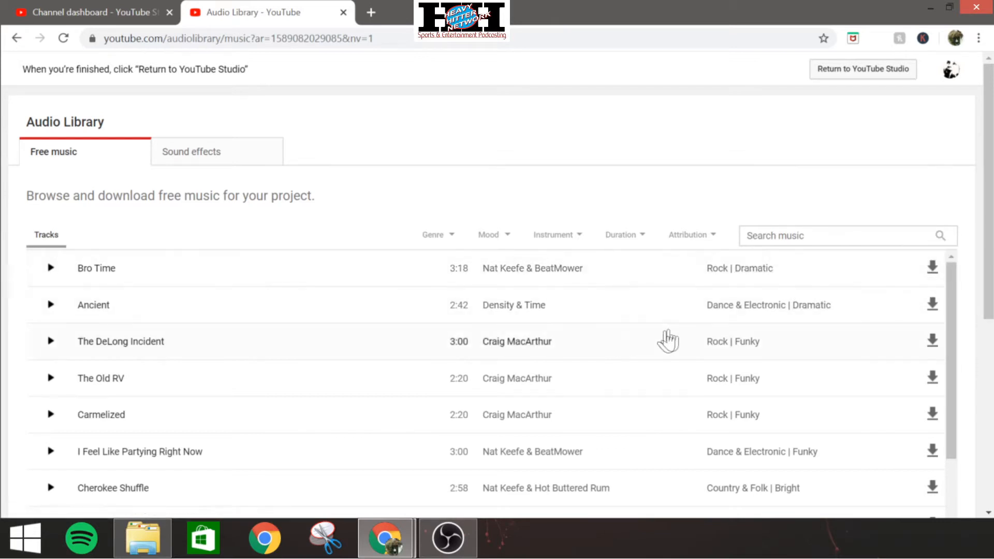
Filter the free music to Genre Rock, Mood Angry and Instrument Drums, then view the Duration ranges
click(433, 235)
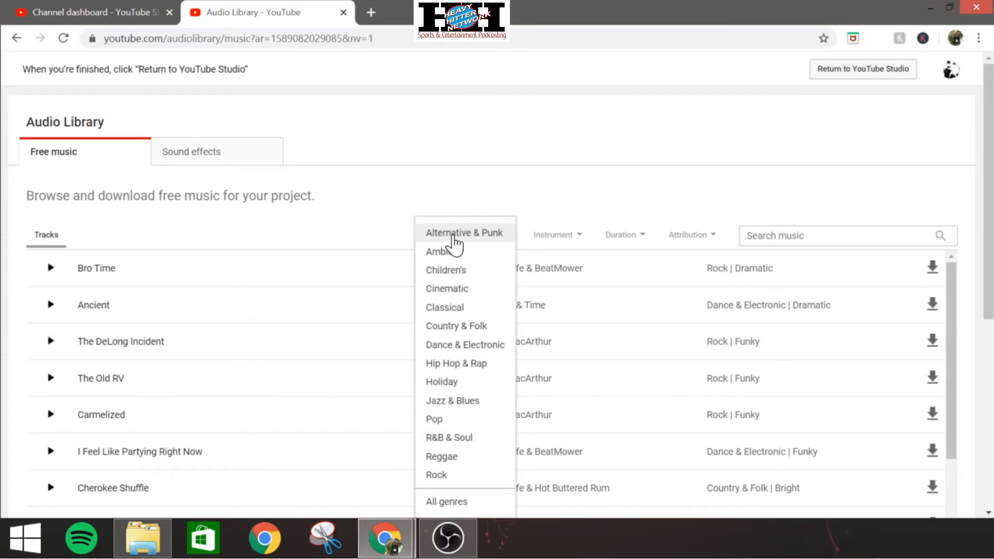
mouse_move(436, 475)
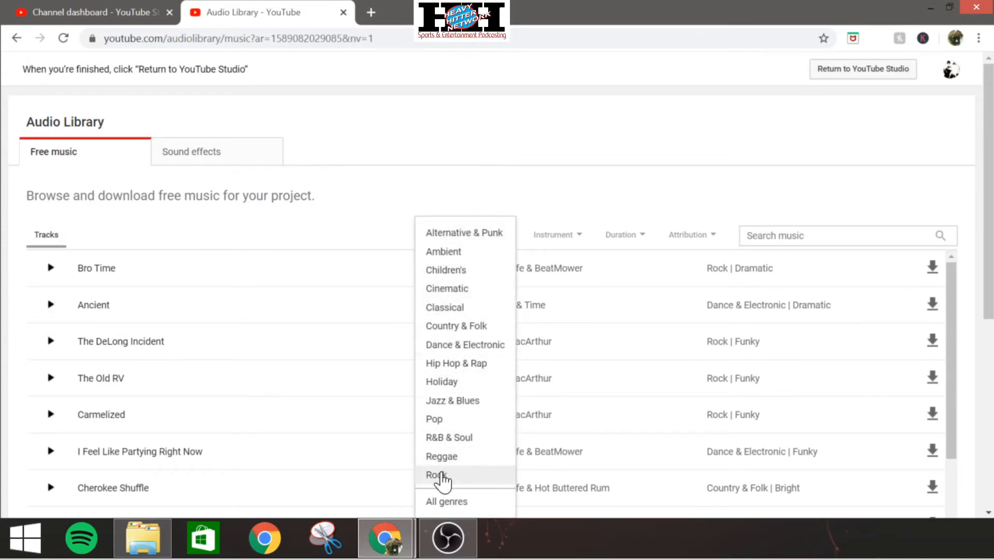
click(437, 475)
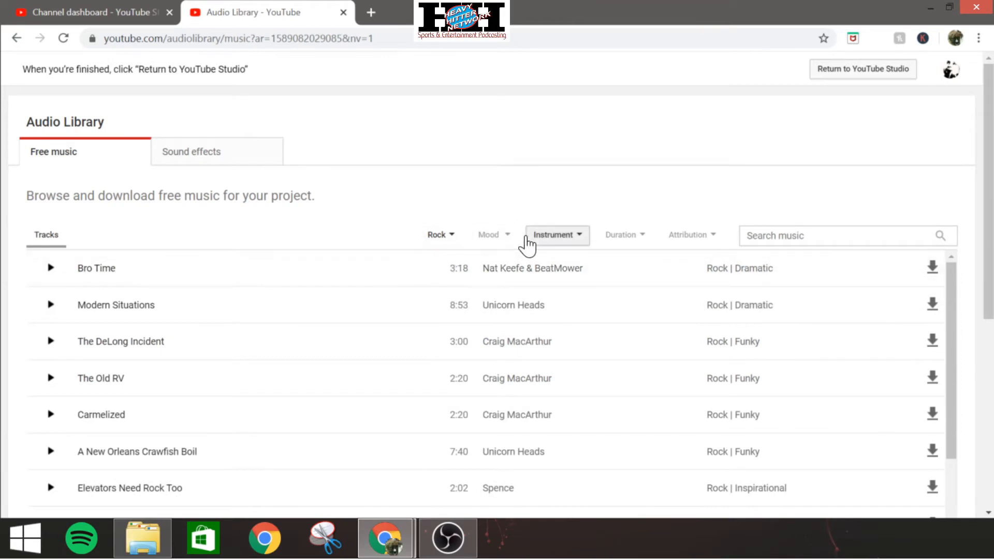
click(488, 235)
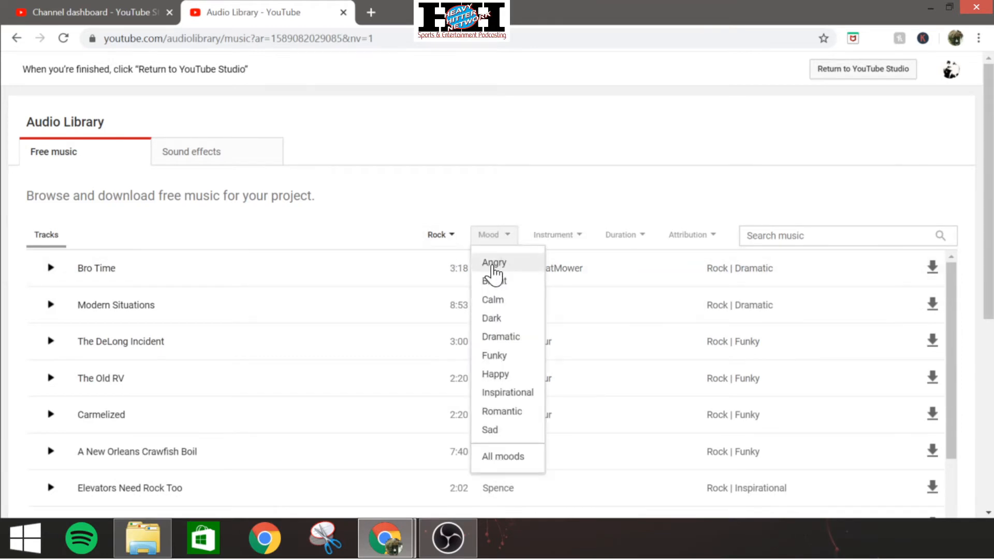
click(495, 262)
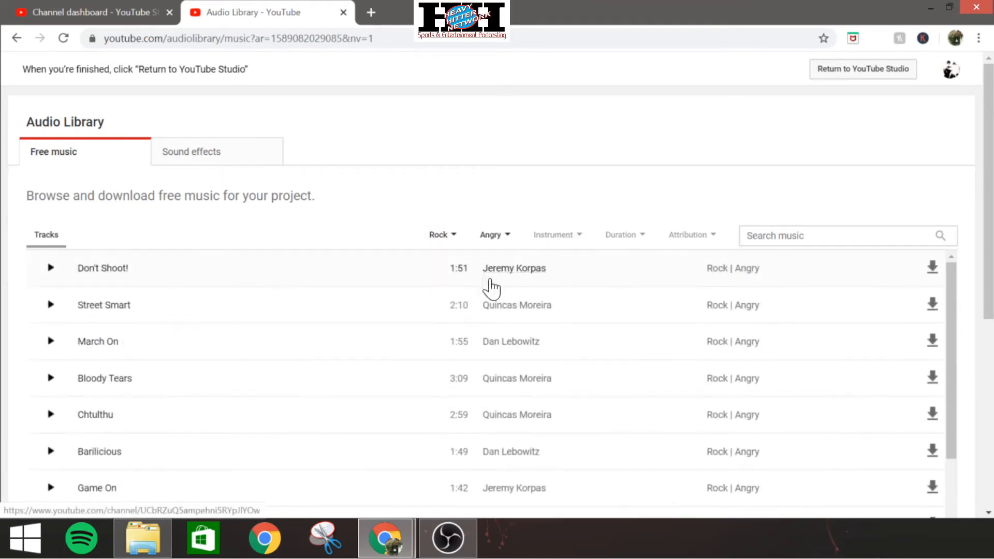
click(557, 235)
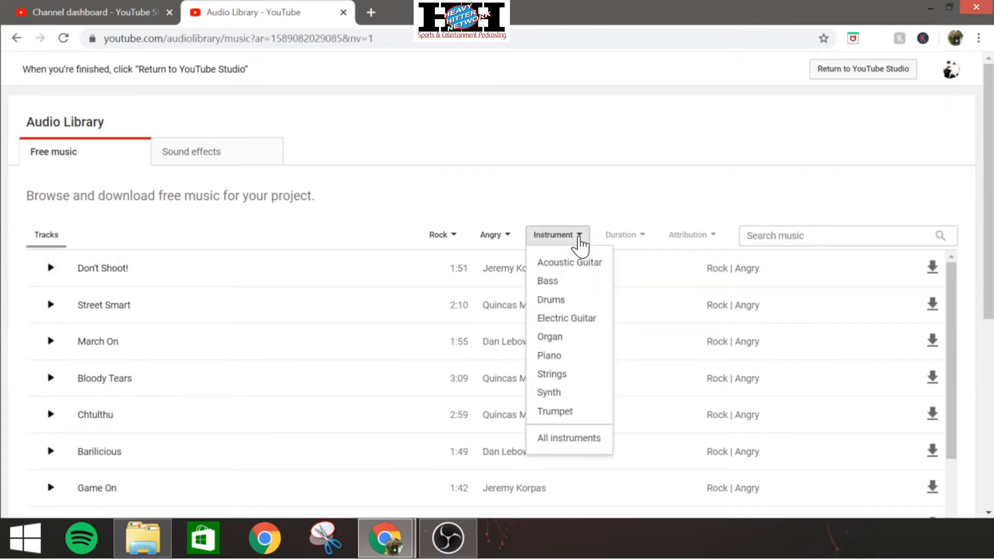
click(550, 299)
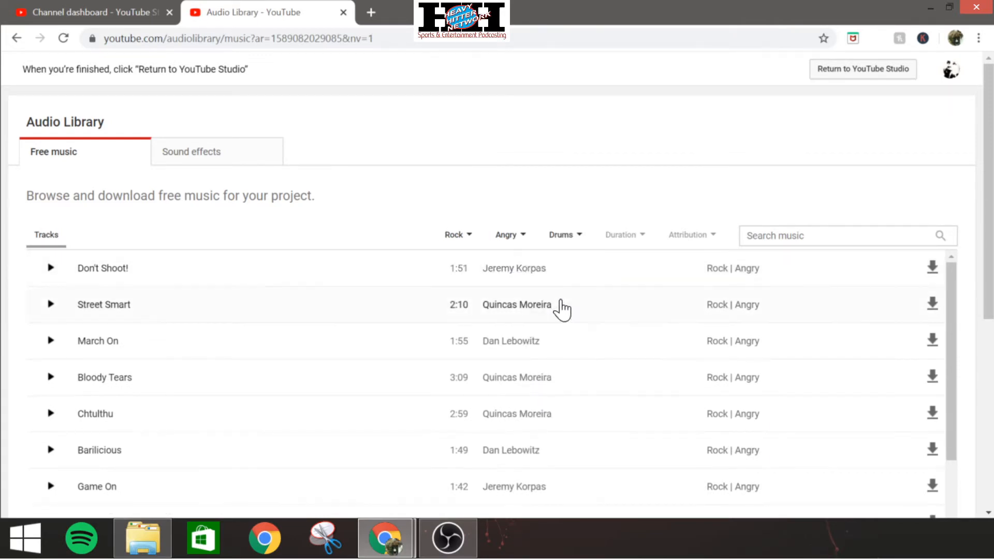
click(624, 235)
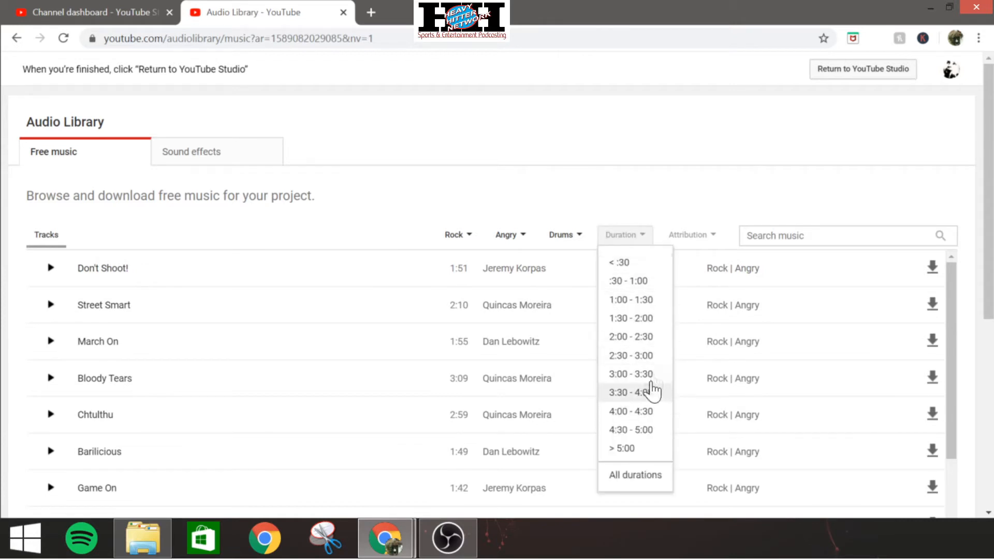
mouse_move(623, 449)
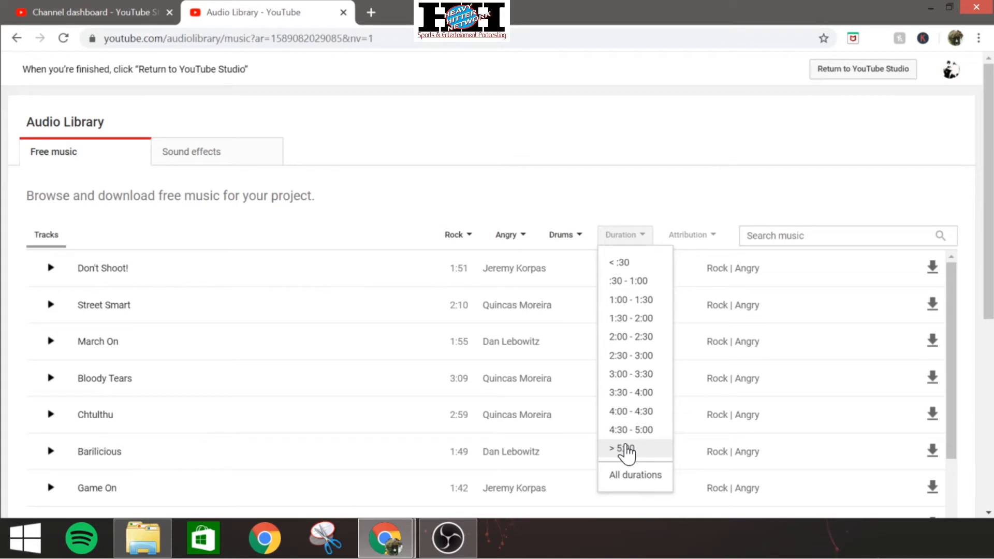
mouse_move(631, 430)
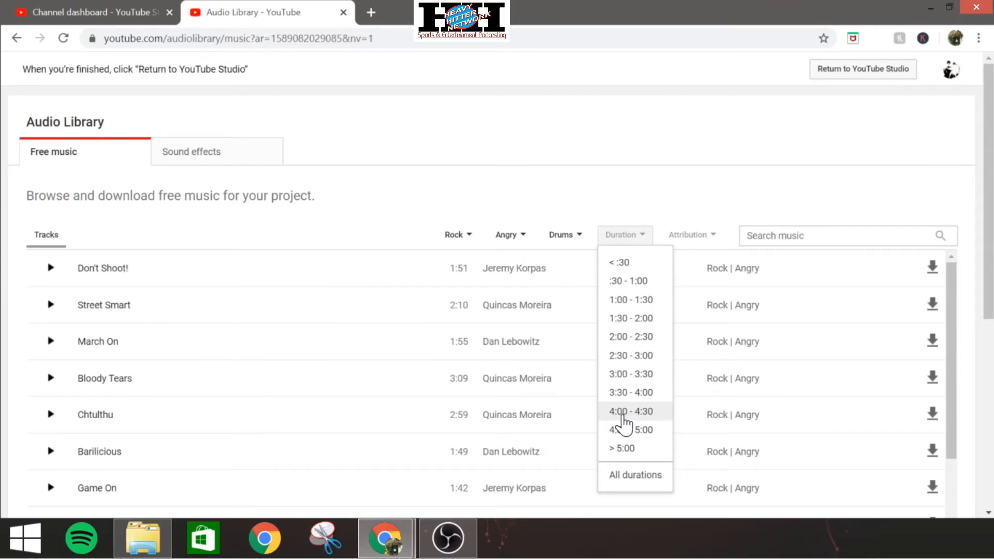
mouse_move(628, 412)
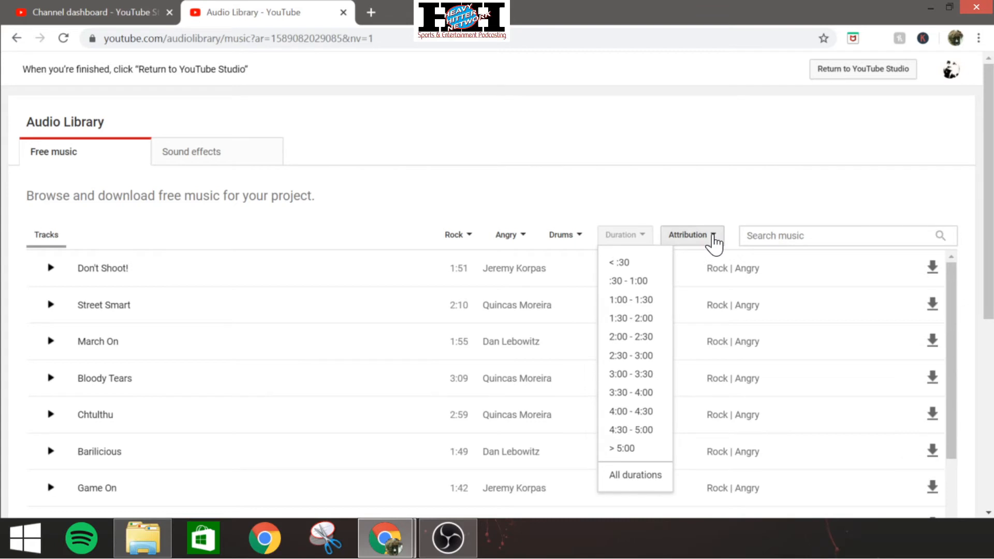
Set the Attribution filter to Attribution required, listing Long Live Death first
click(692, 236)
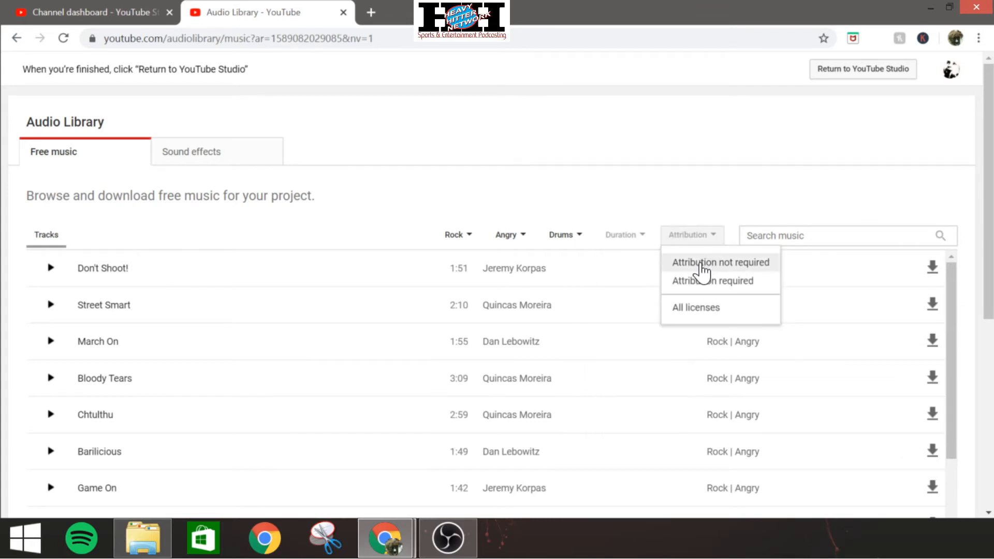
mouse_move(697, 272)
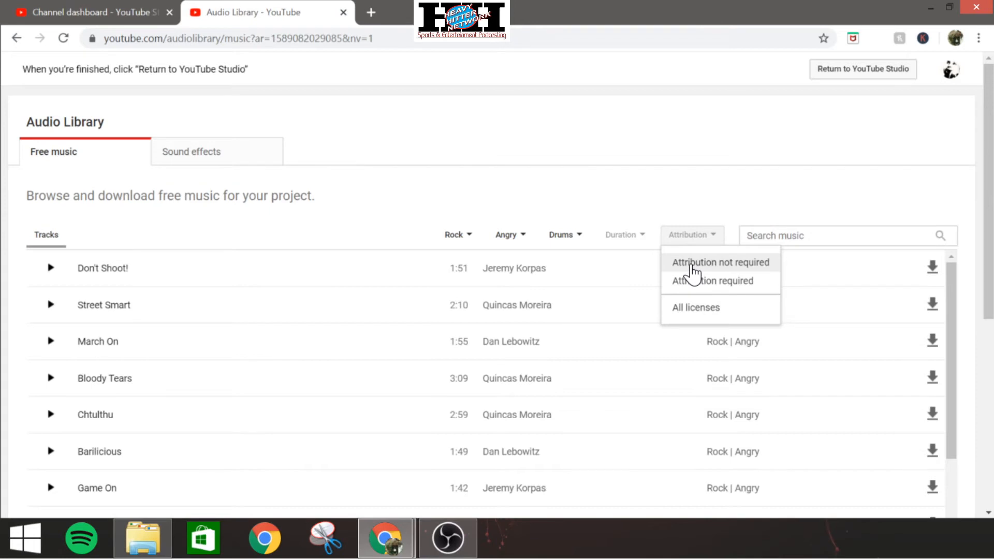
mouse_move(734, 266)
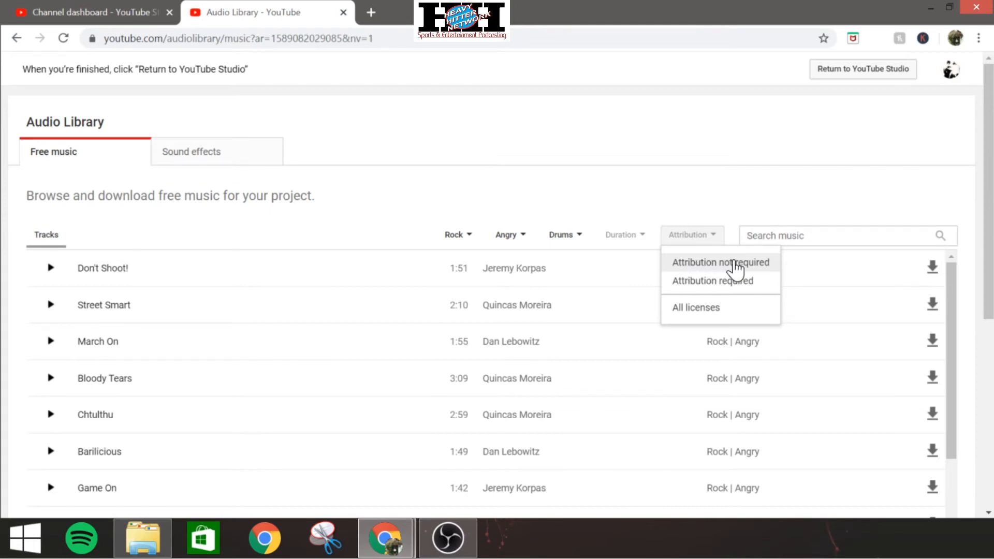
mouse_move(727, 286)
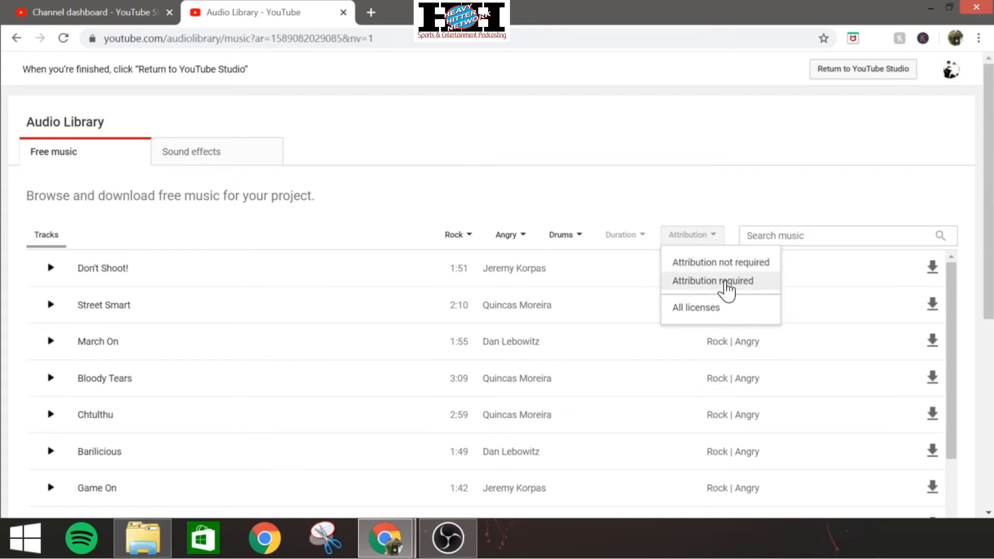
mouse_move(735, 293)
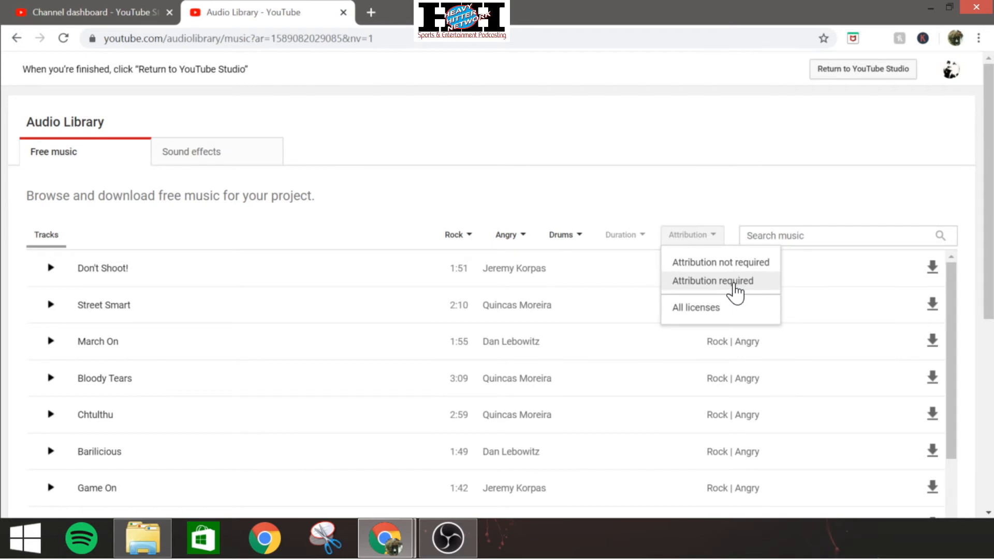
click(713, 281)
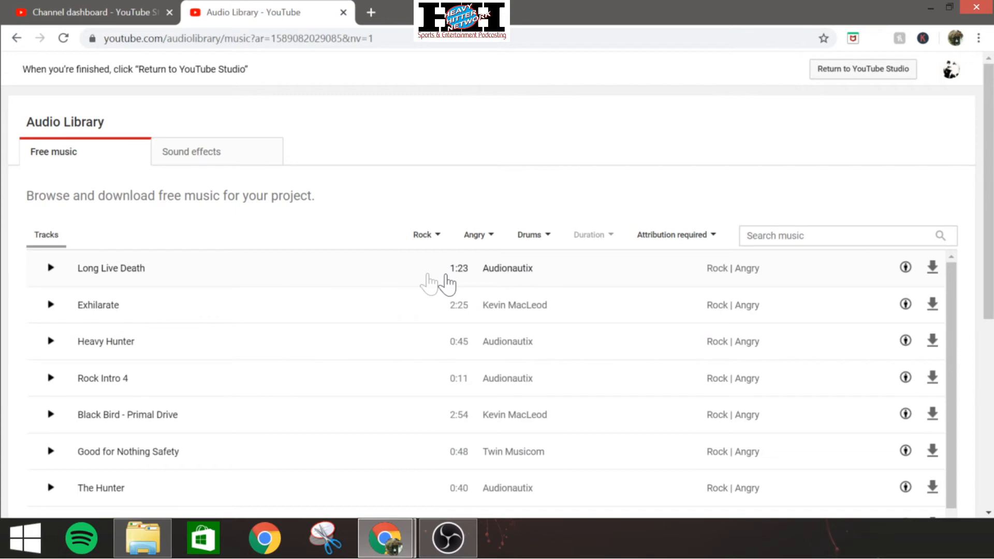
mouse_move(533, 281)
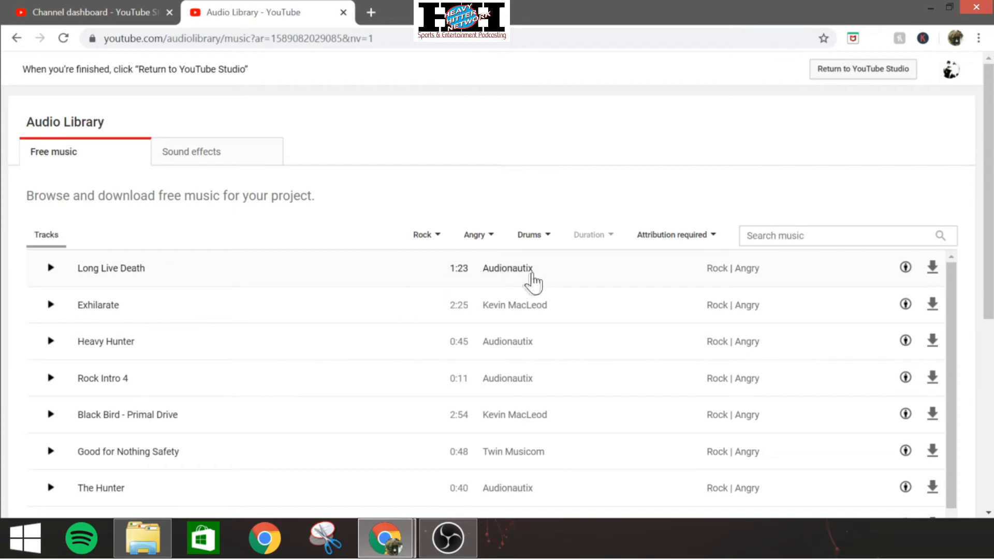
mouse_move(532, 279)
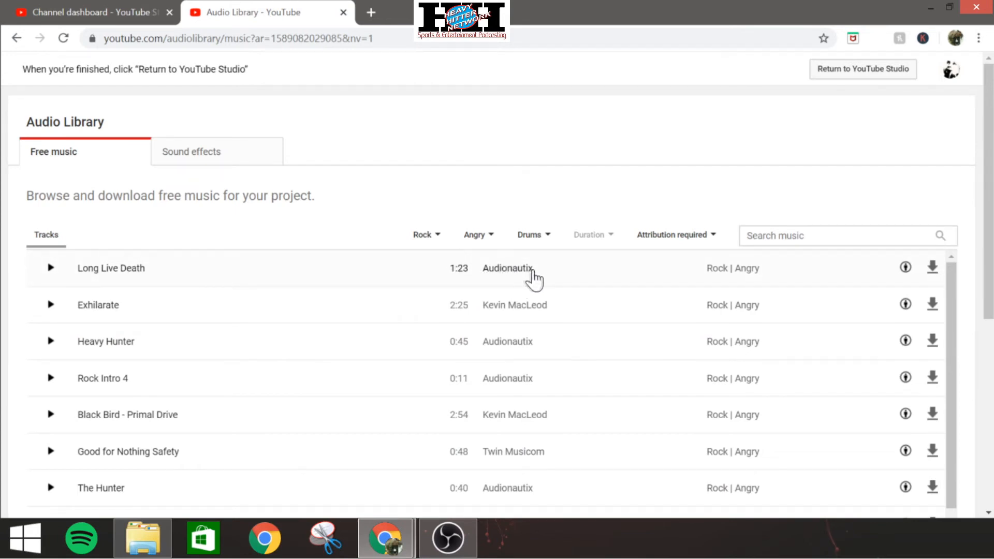
mouse_move(519, 271)
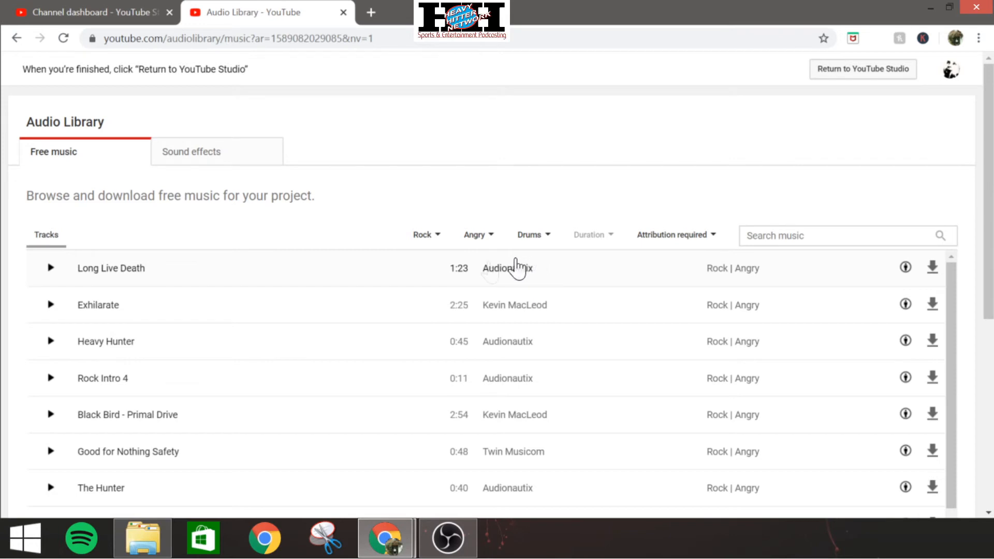
mouse_move(905, 273)
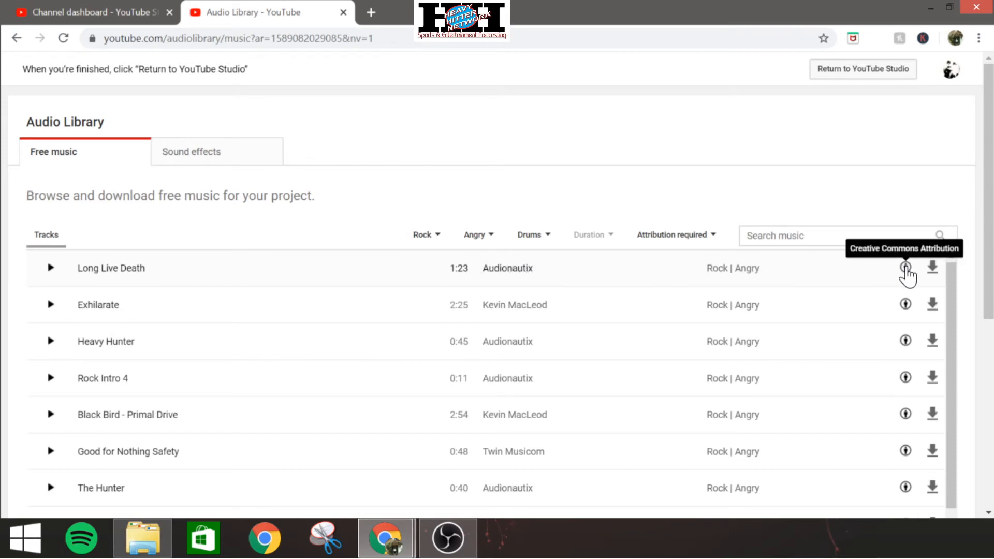
View Long Live Death's attribution terms, then switch the filter to Attribution not required
click(905, 268)
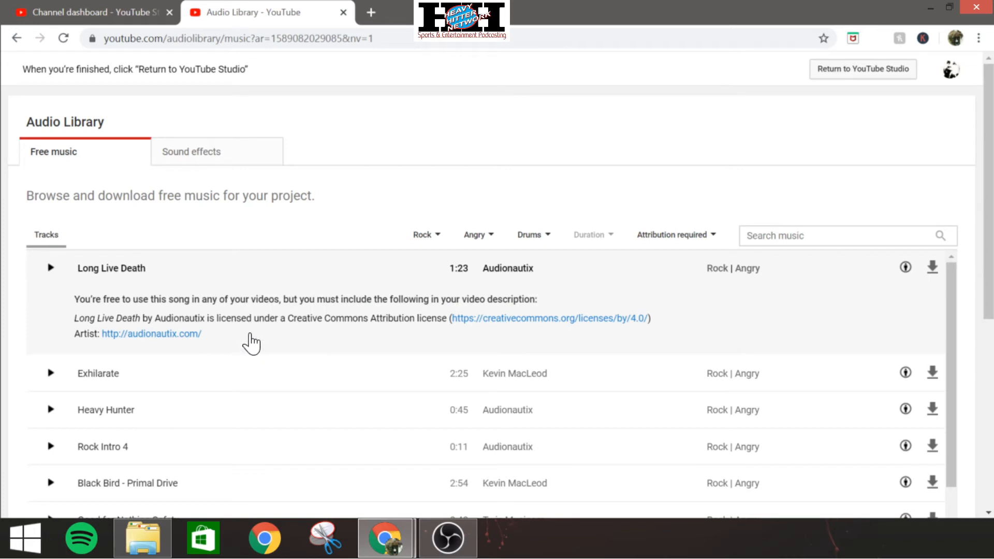
mouse_move(784, 324)
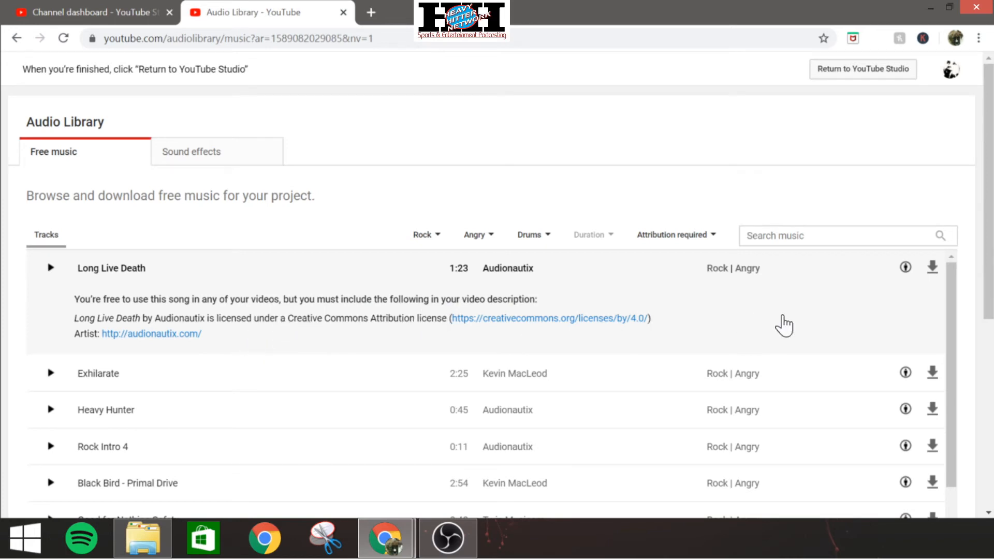
click(675, 235)
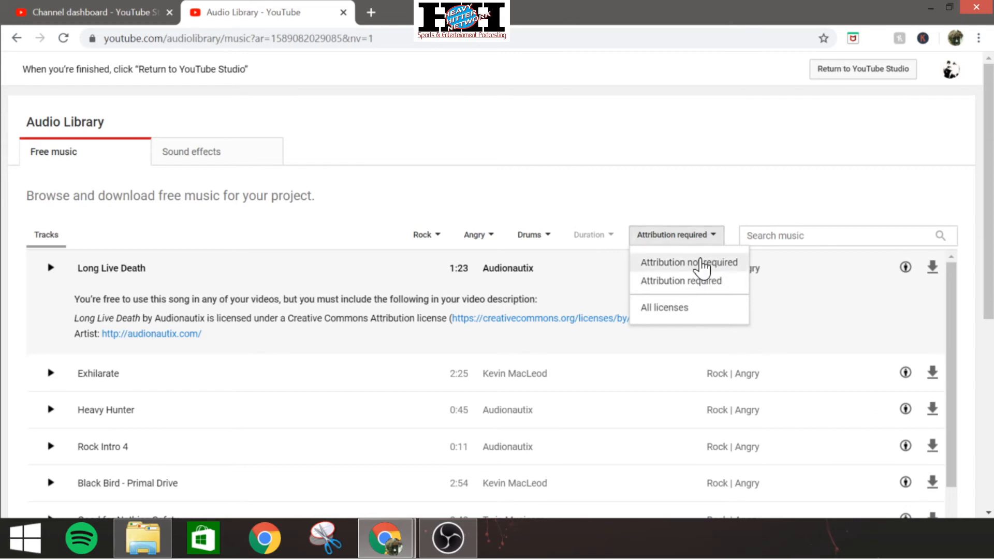
click(689, 262)
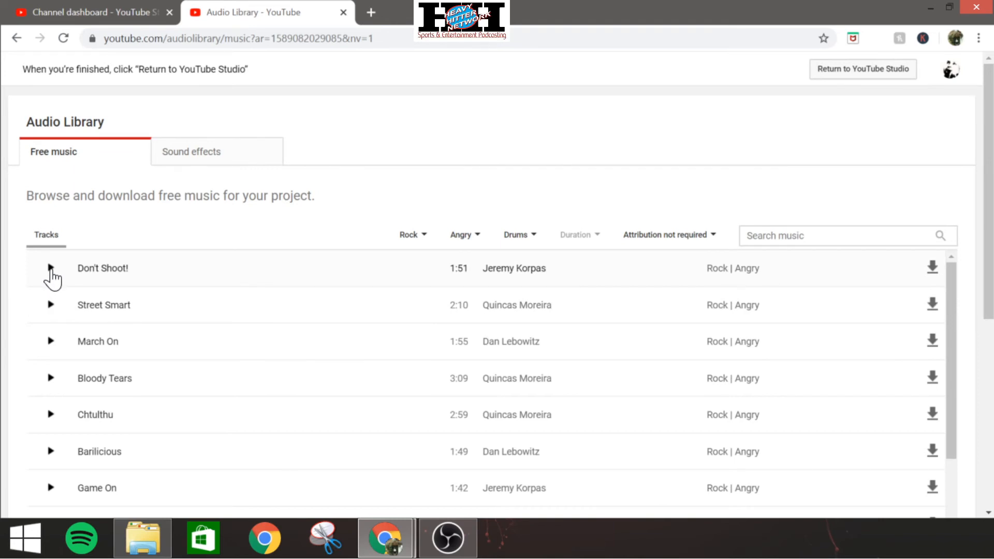
Preview the Don't Shoot! track and pause it
click(51, 269)
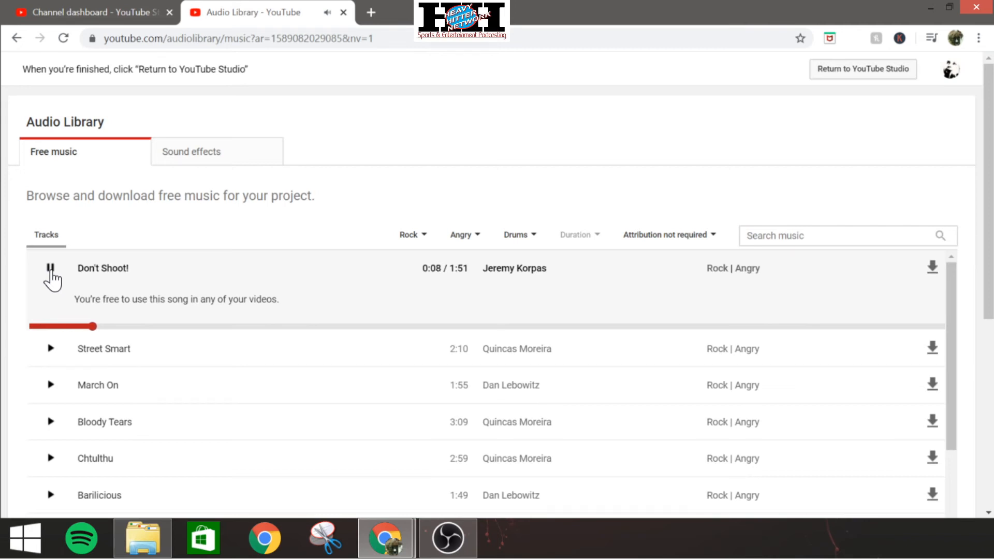
click(49, 267)
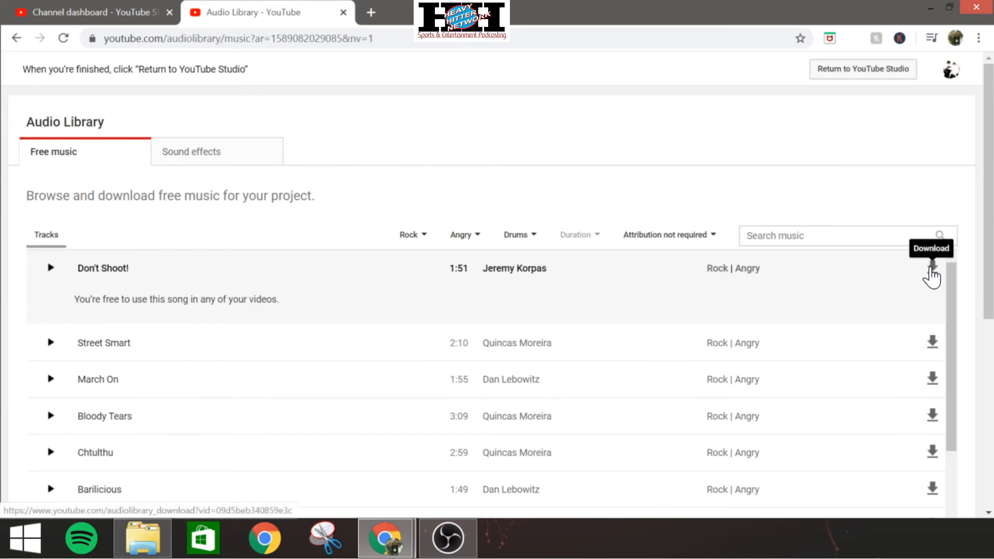
Download Don't Shoot! as Don_t_Shoot.mp3
click(931, 268)
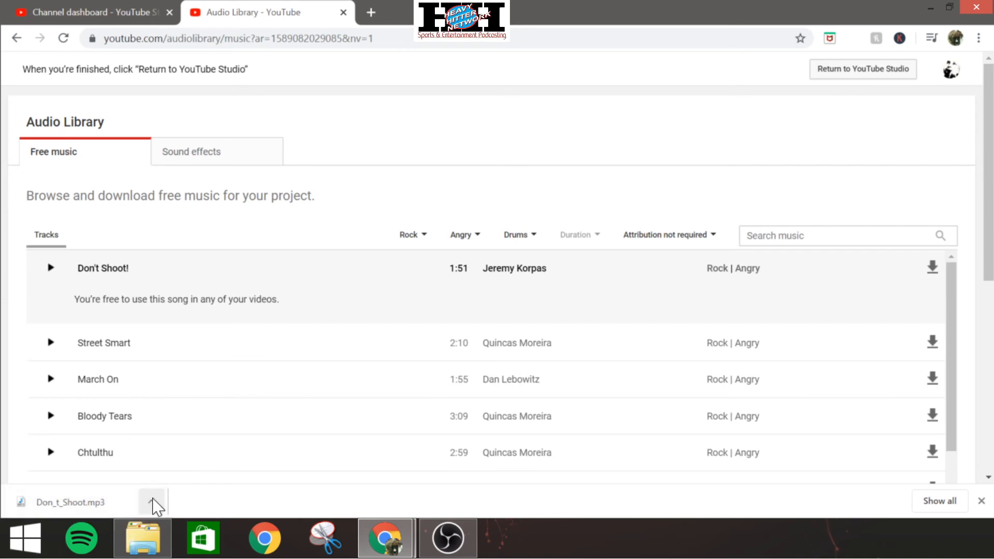
mouse_move(161, 505)
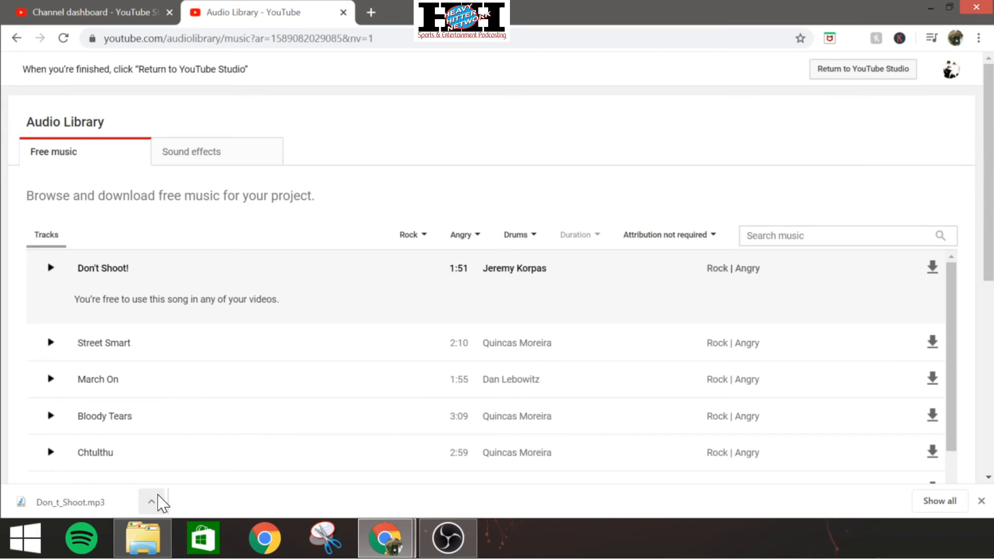
mouse_move(620, 325)
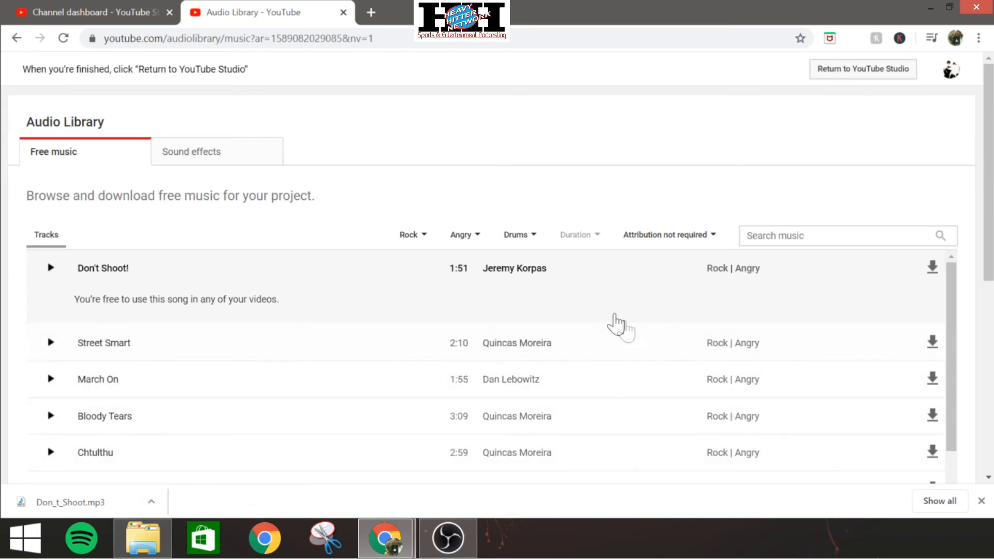
click(408, 235)
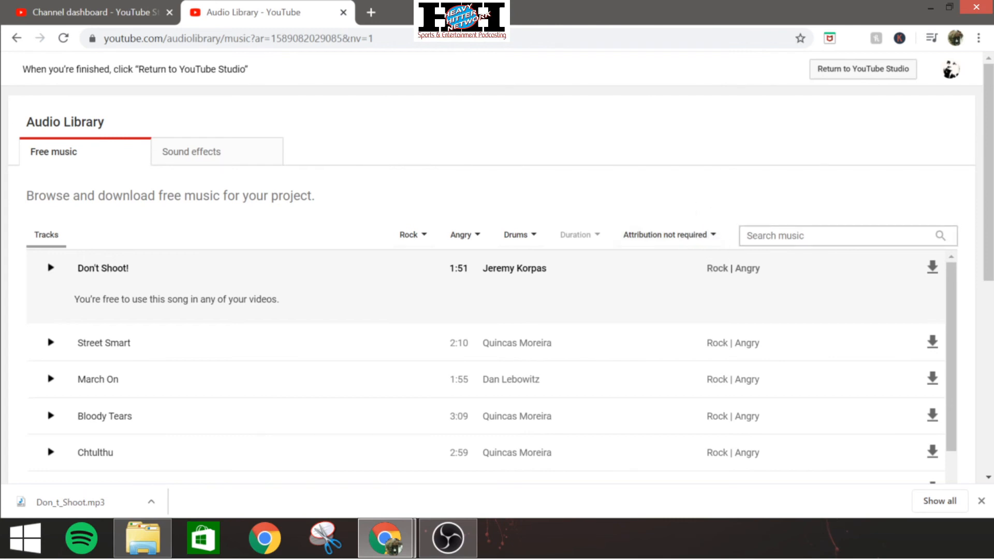
click(825, 235)
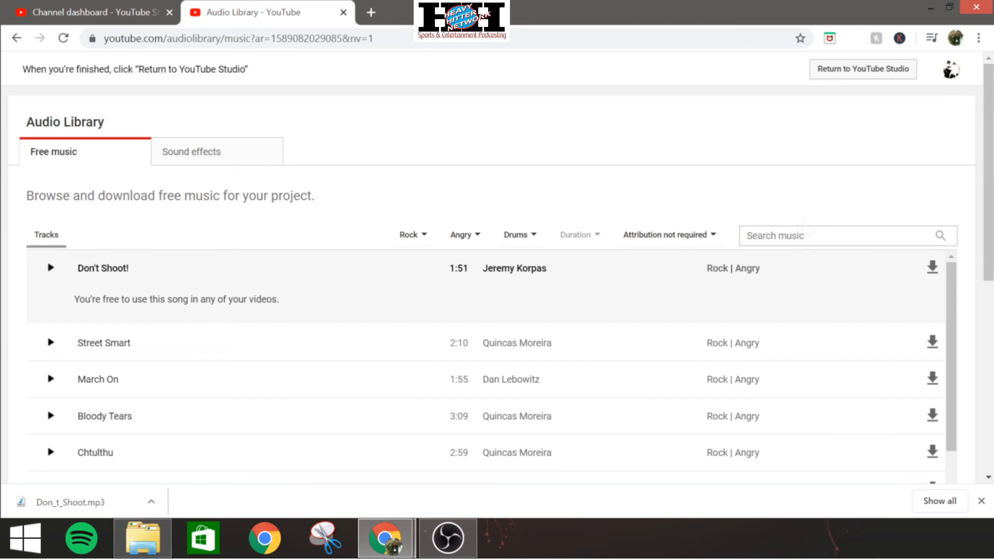
mouse_move(707, 198)
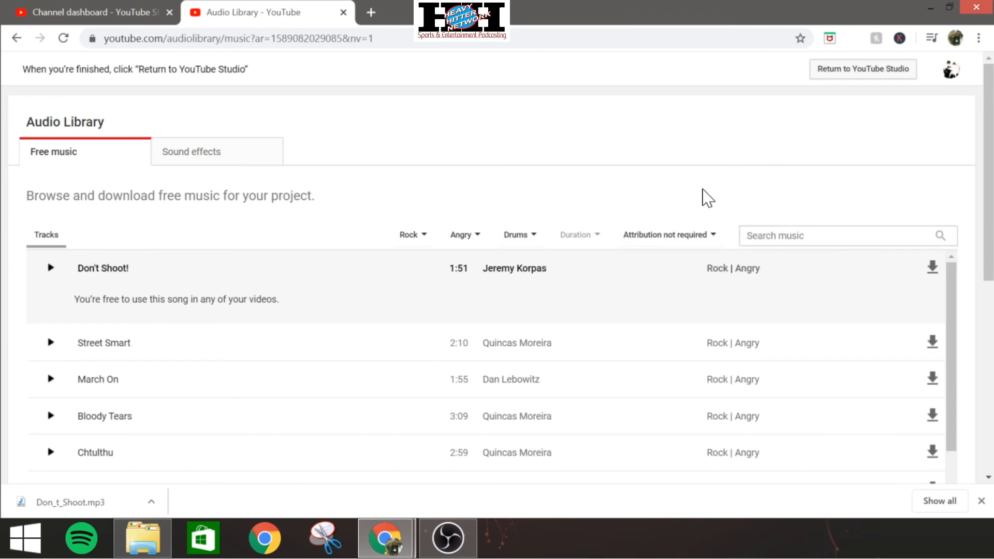